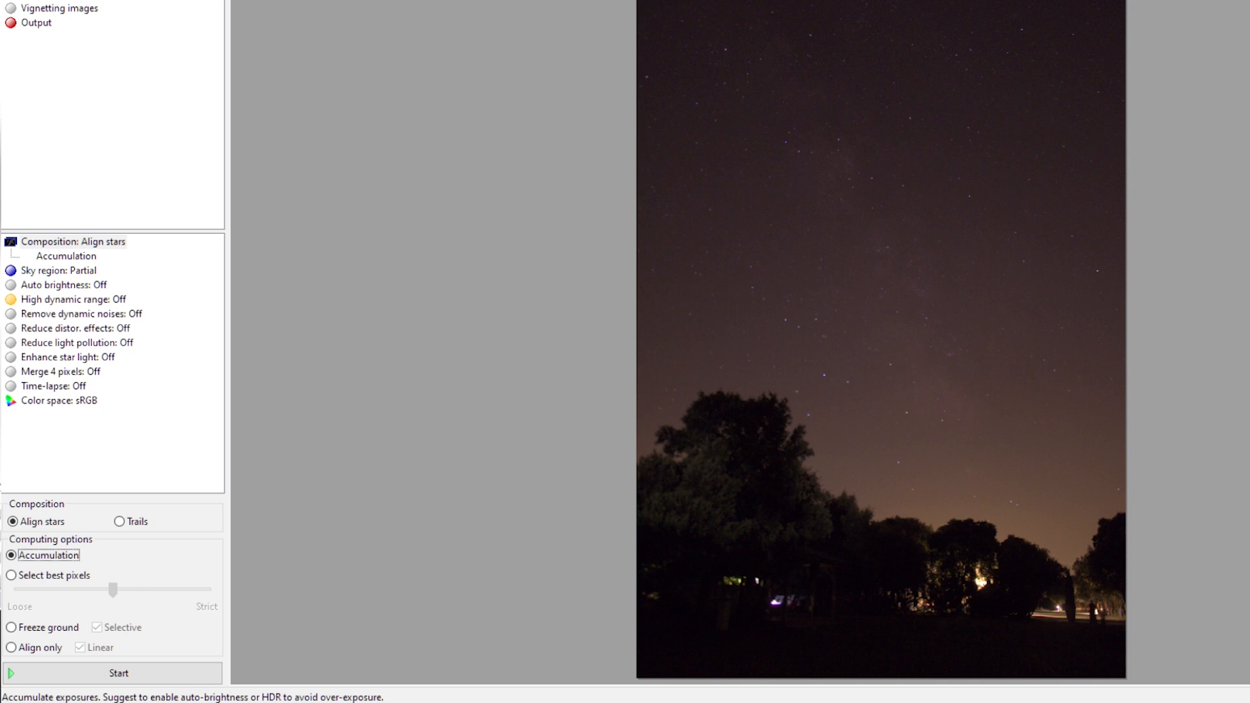
Set computing options to 'Select best pixels' and 'Freeze ground', keeping 'Selective' checked
{"action": "left_click", "coordinate": [11, 575]}
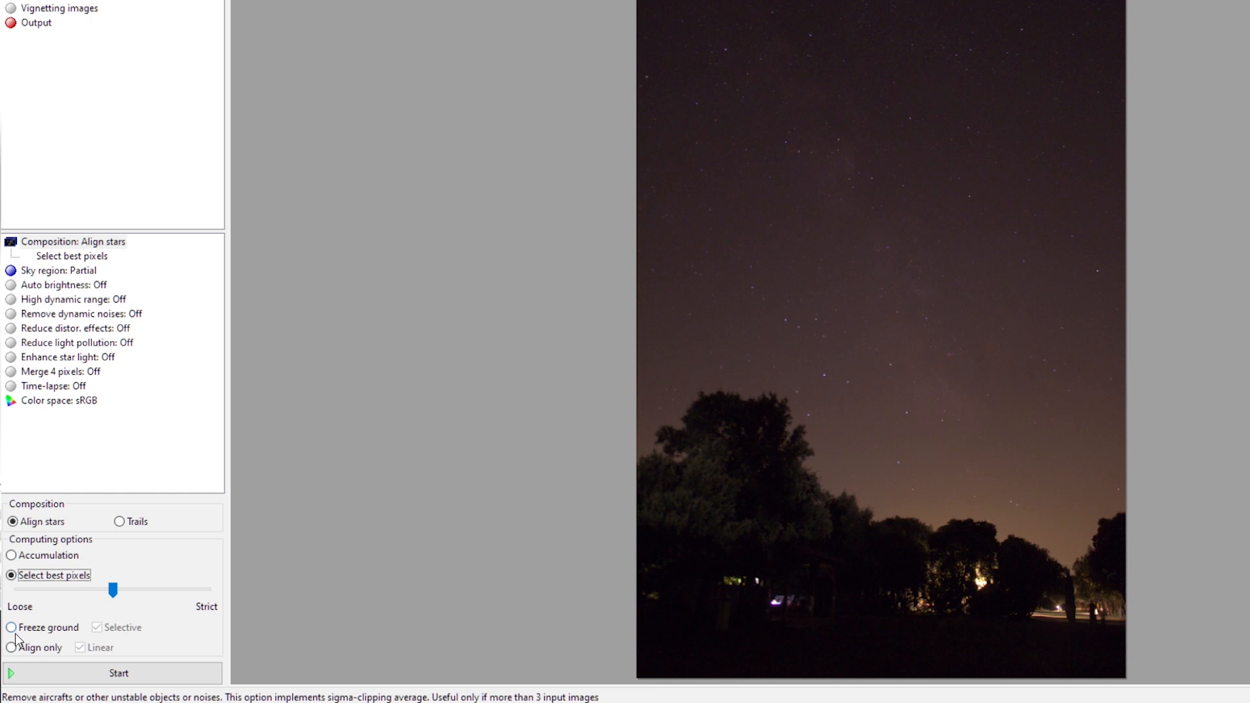
{"action": "left_click", "coordinate": [12, 628]}
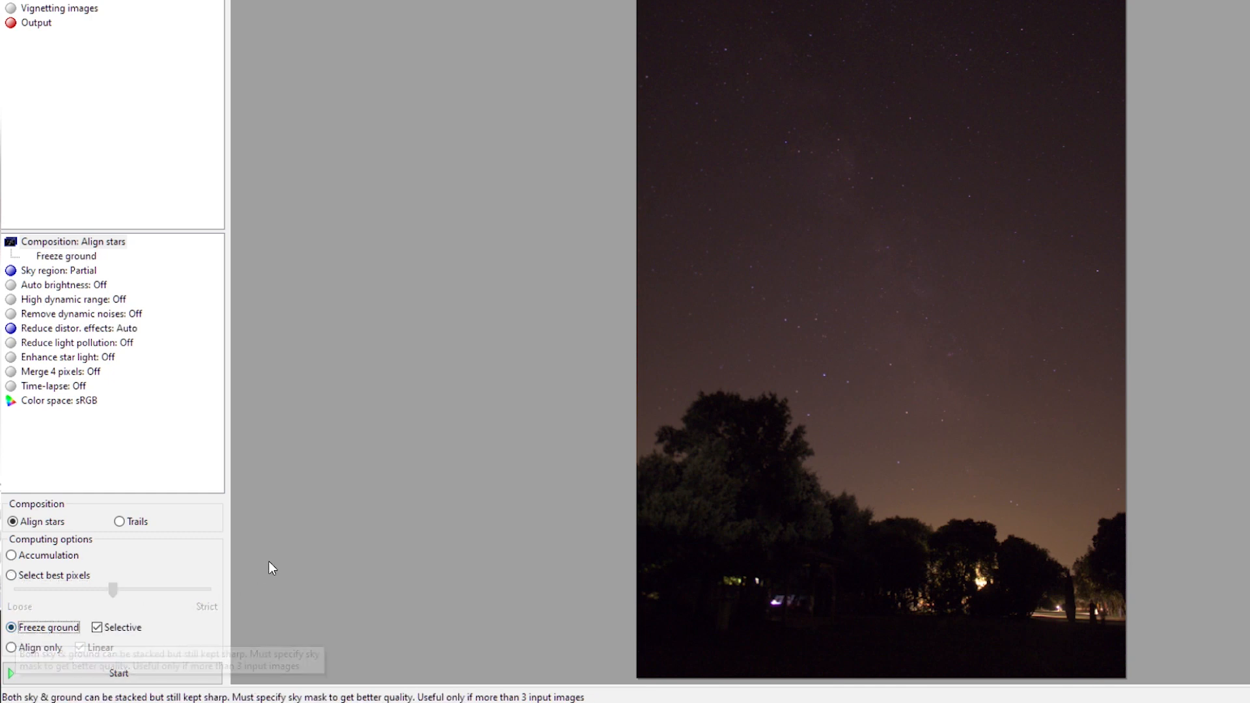